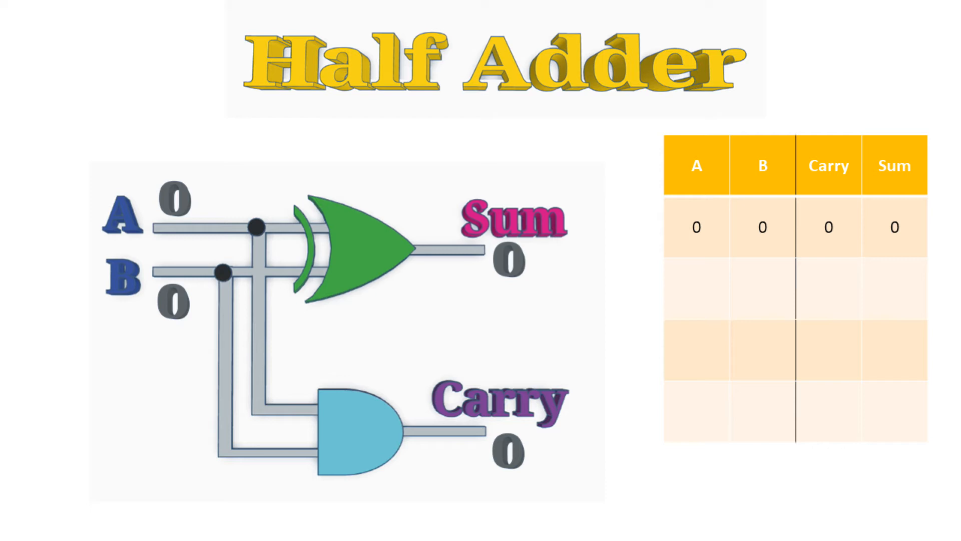
- Advance the Full Adder slide so B=1 gives S=1, Cout=0 and the second truth-table row appears
left_click(173, 303)
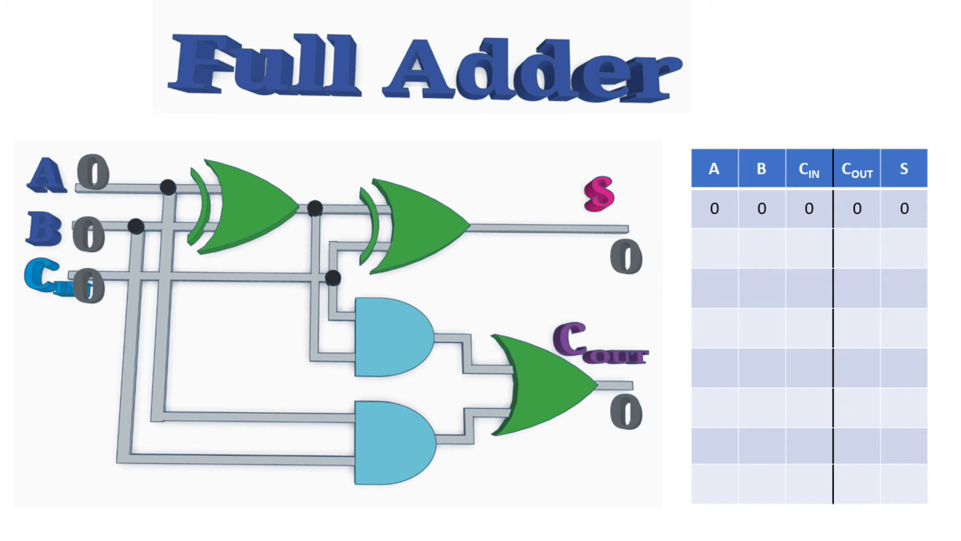
left_click(89, 237)
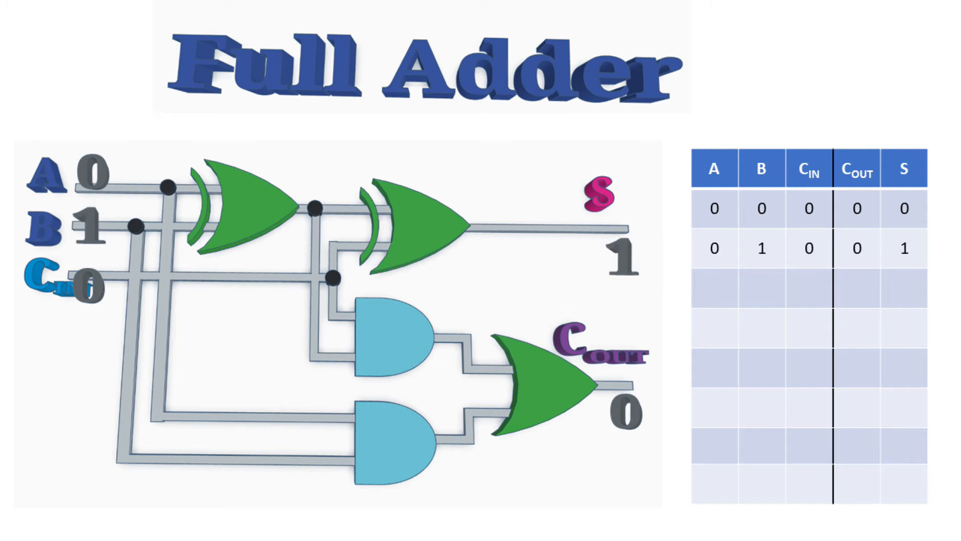